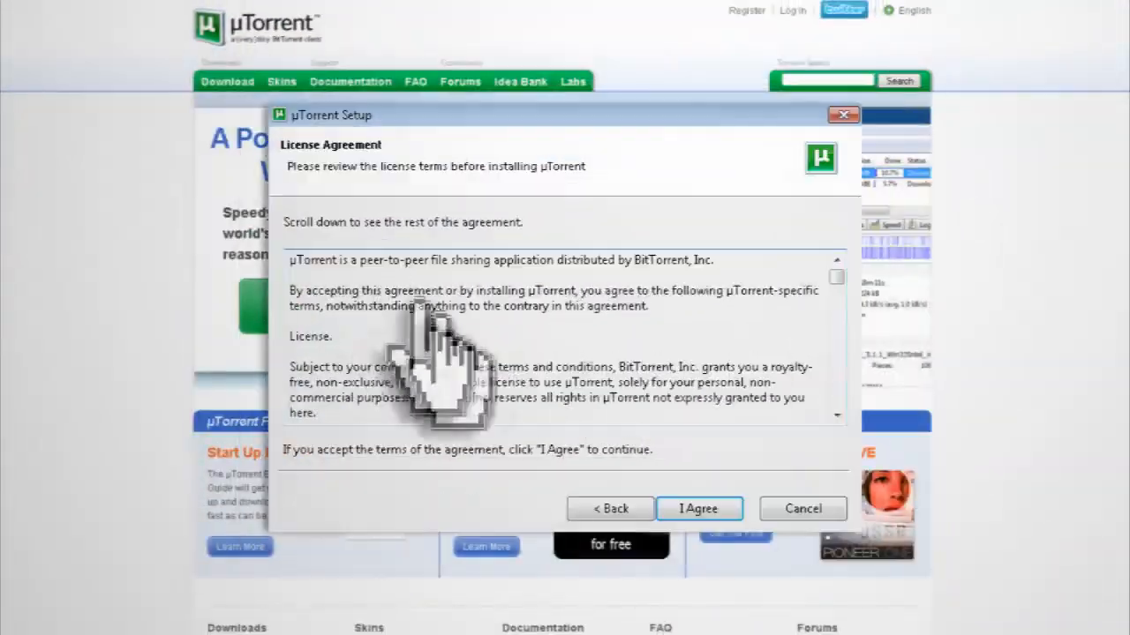
Accept the µTorrent license agreement to reach the setup guide
click(698, 508)
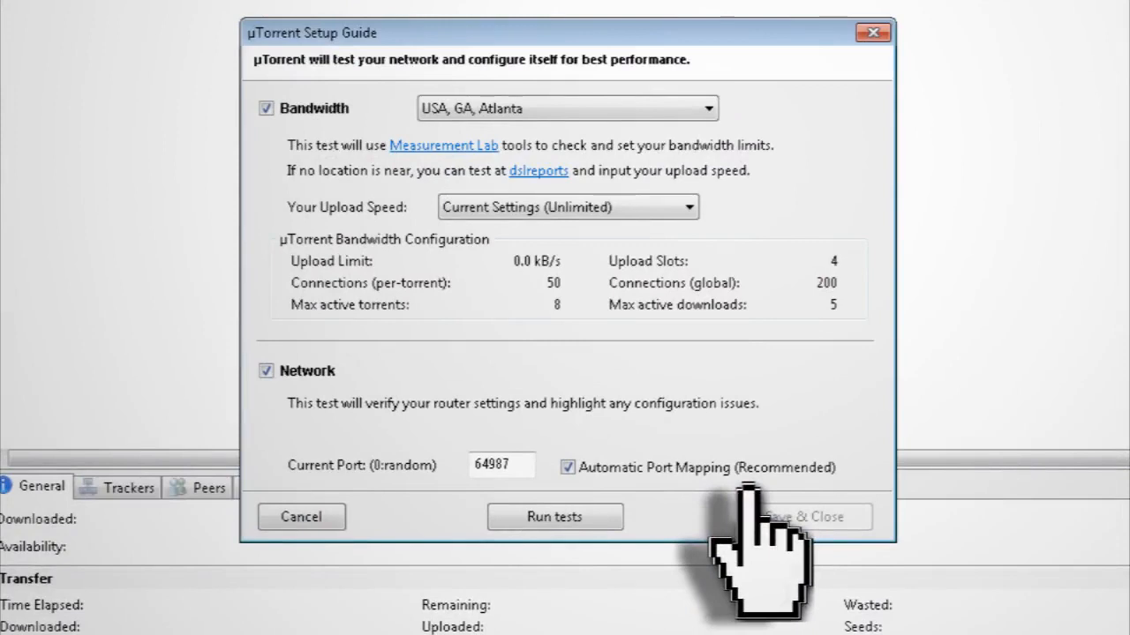
Save and close the setup guide to show the empty torrent list
click(555, 517)
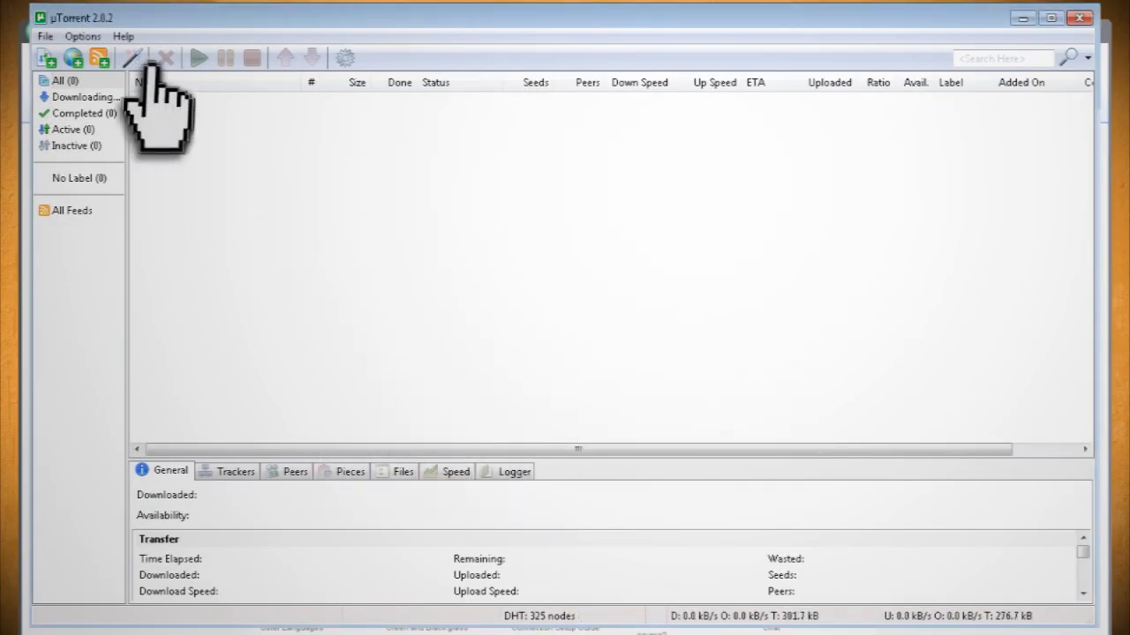
Set the 011_google_hacks folder as the new torrent's source directory
click(131, 57)
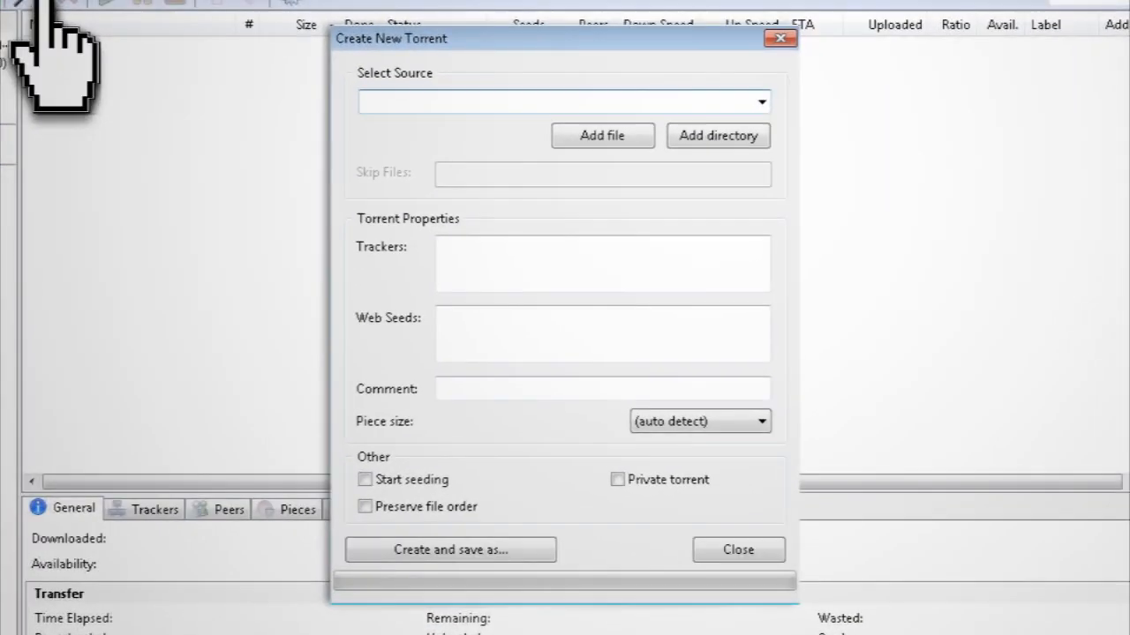
click(601, 136)
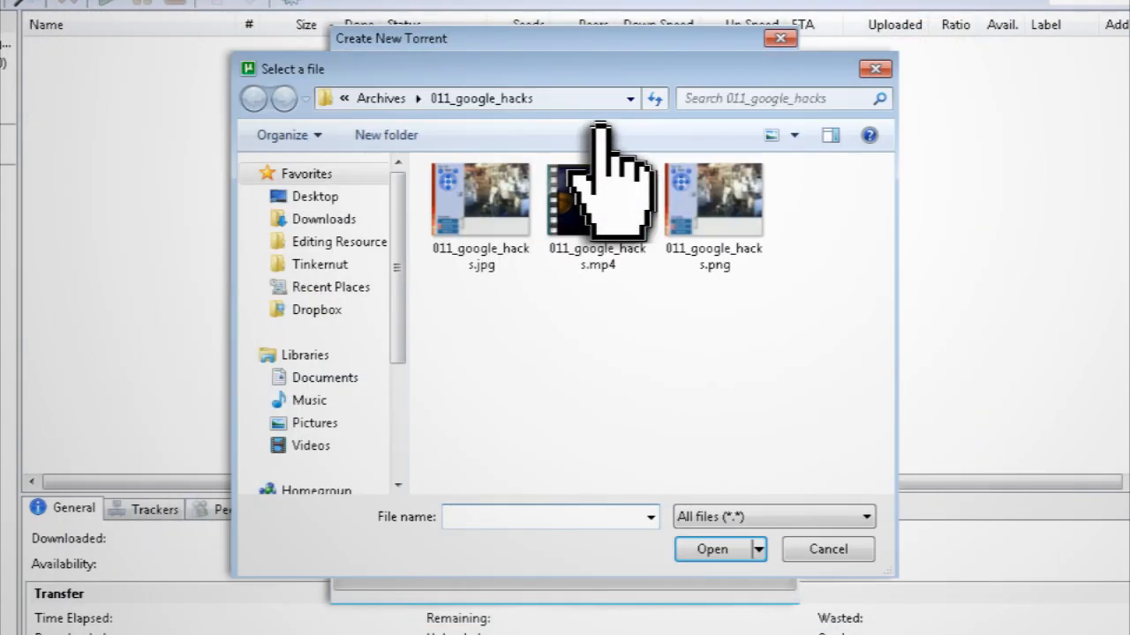
click(827, 549)
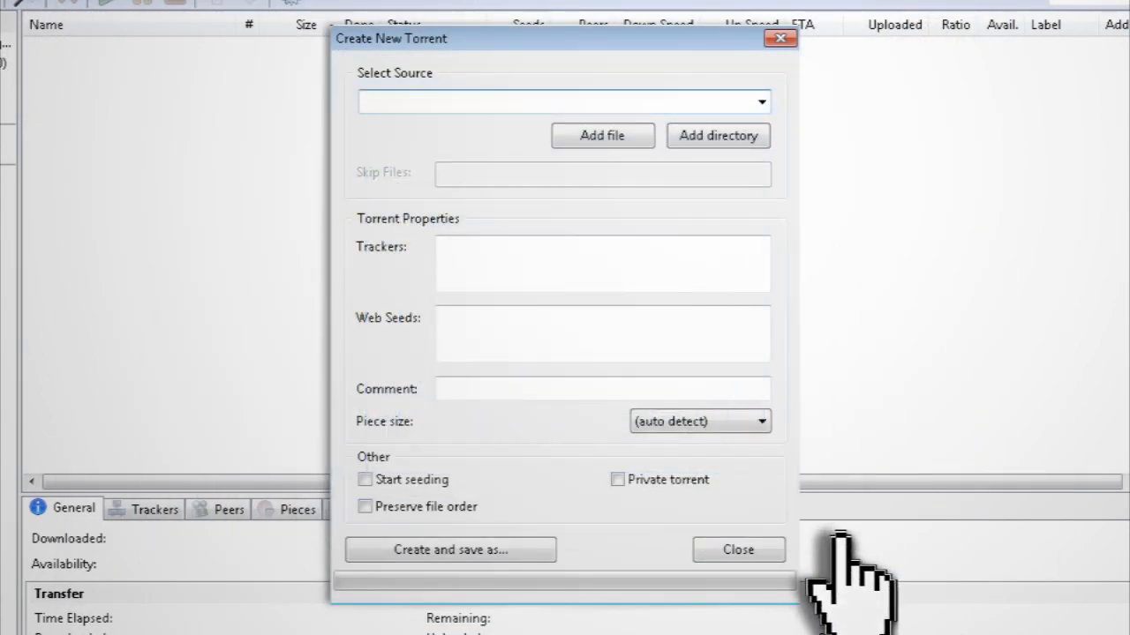
click(717, 135)
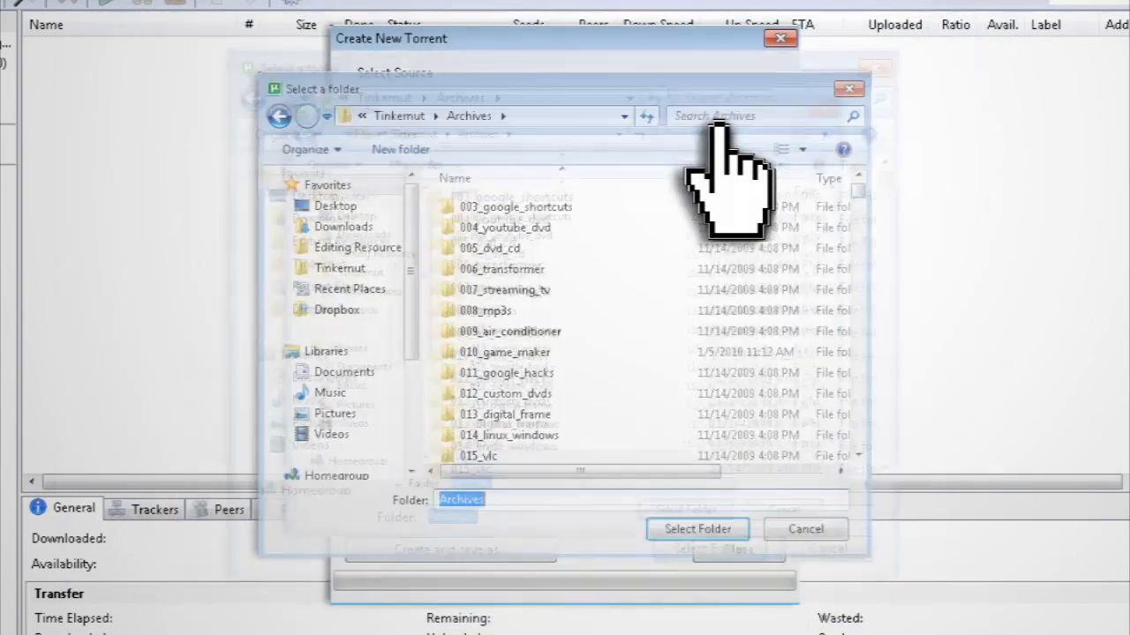
click(501, 378)
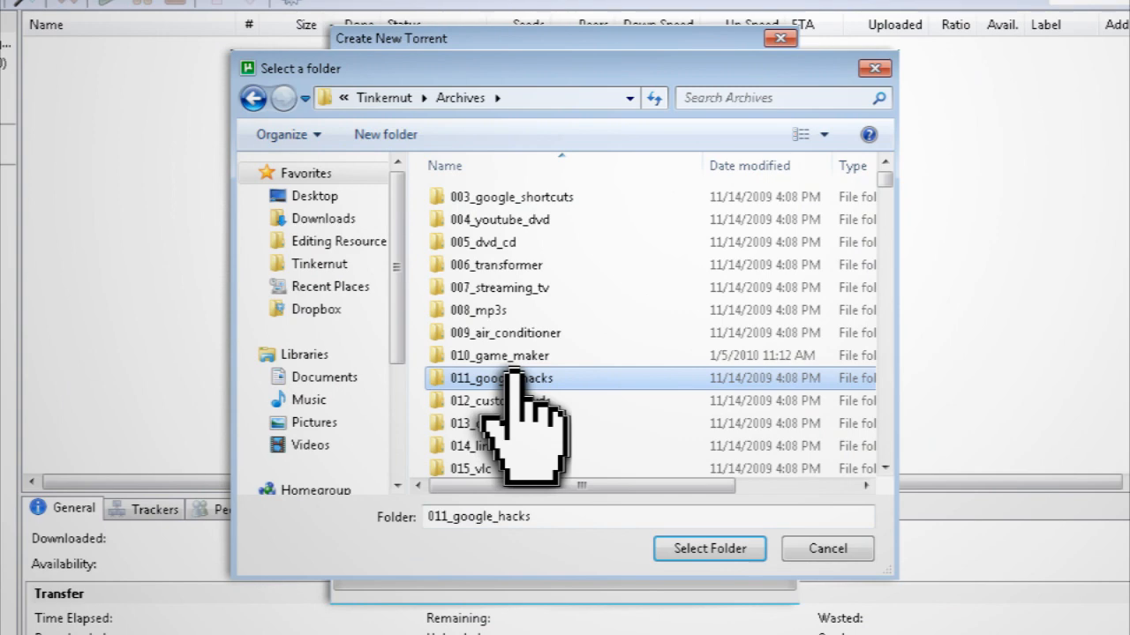
click(708, 548)
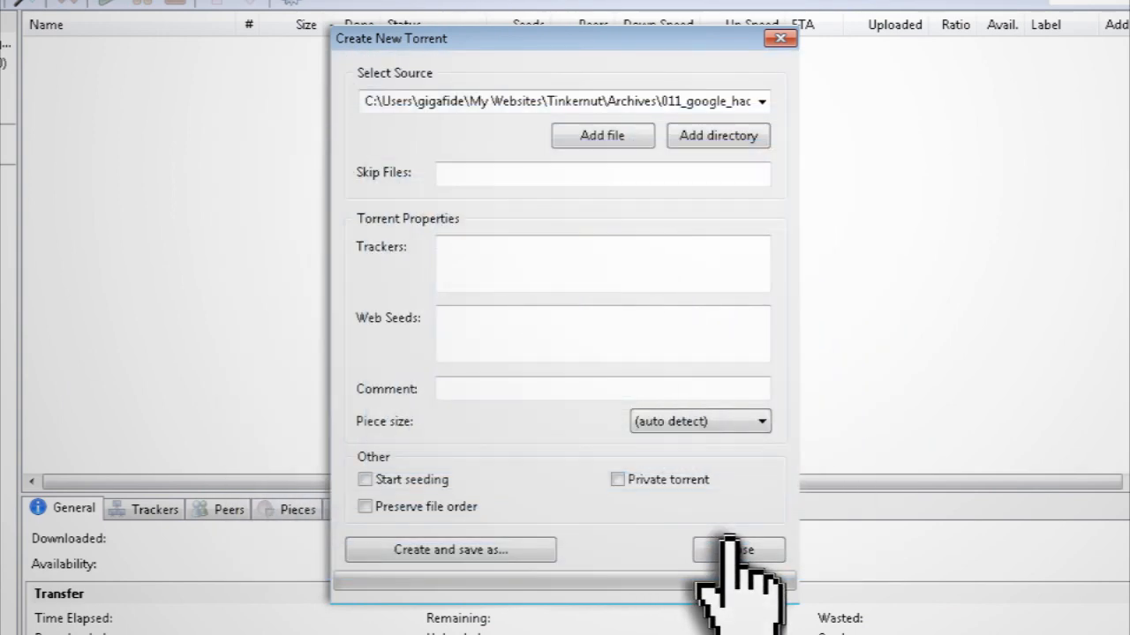
mouse_move(388, 335)
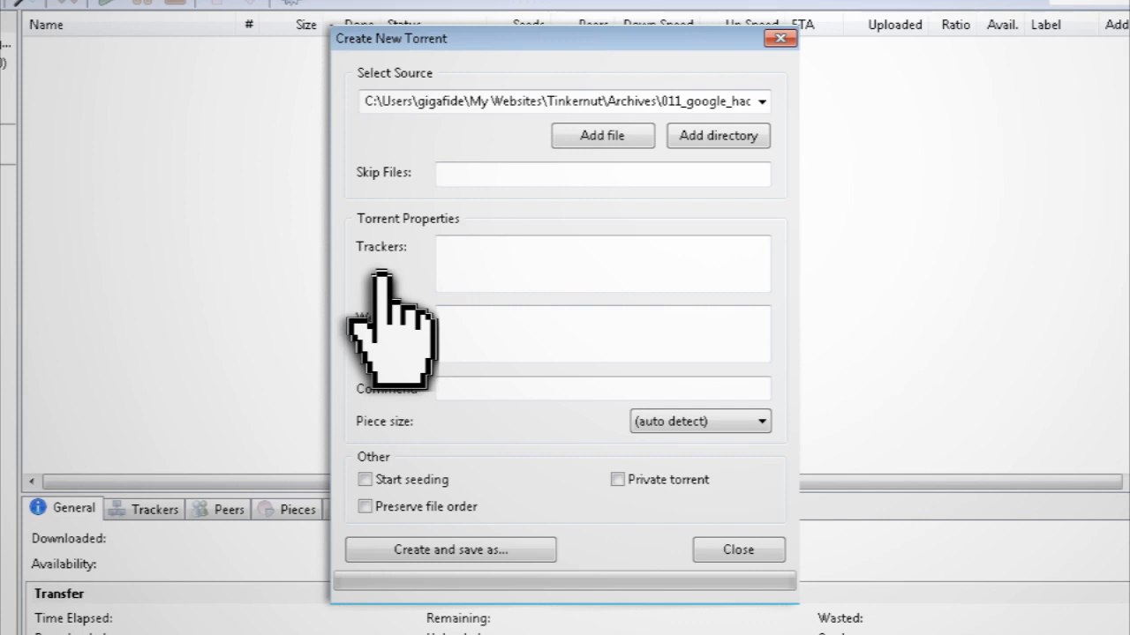
Enter tracker.openbittorent.com/announce and open.tracker.thepiratebay.org/announce as the two trackers
text(http://tracker.openbittorent.com/announce)
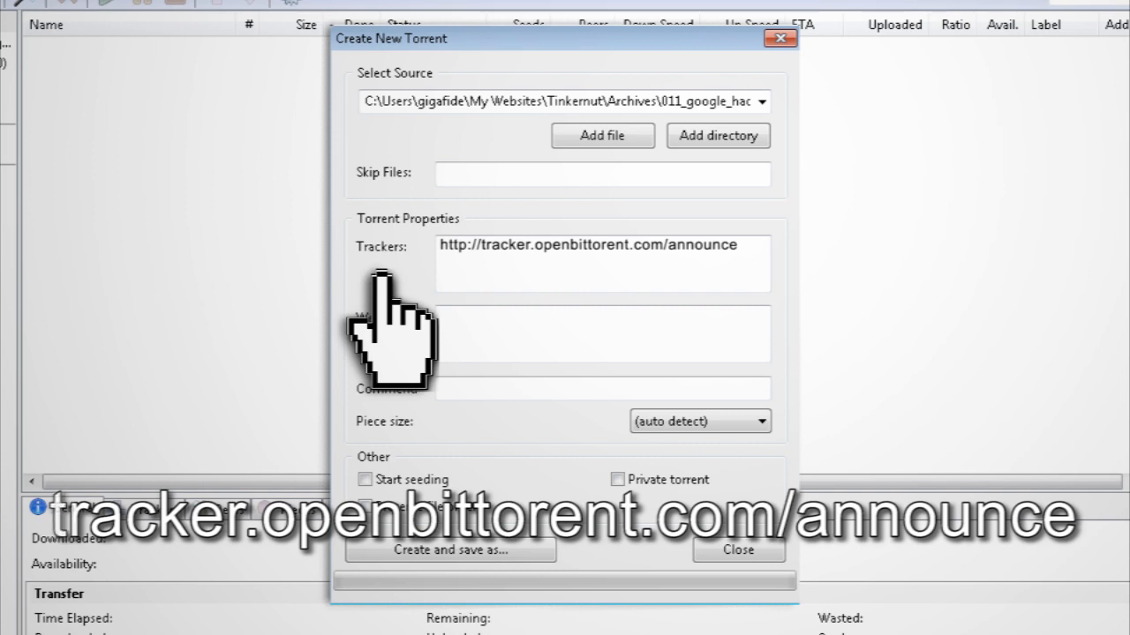
text(http://open.tracker.thepiratebay.org/announce)
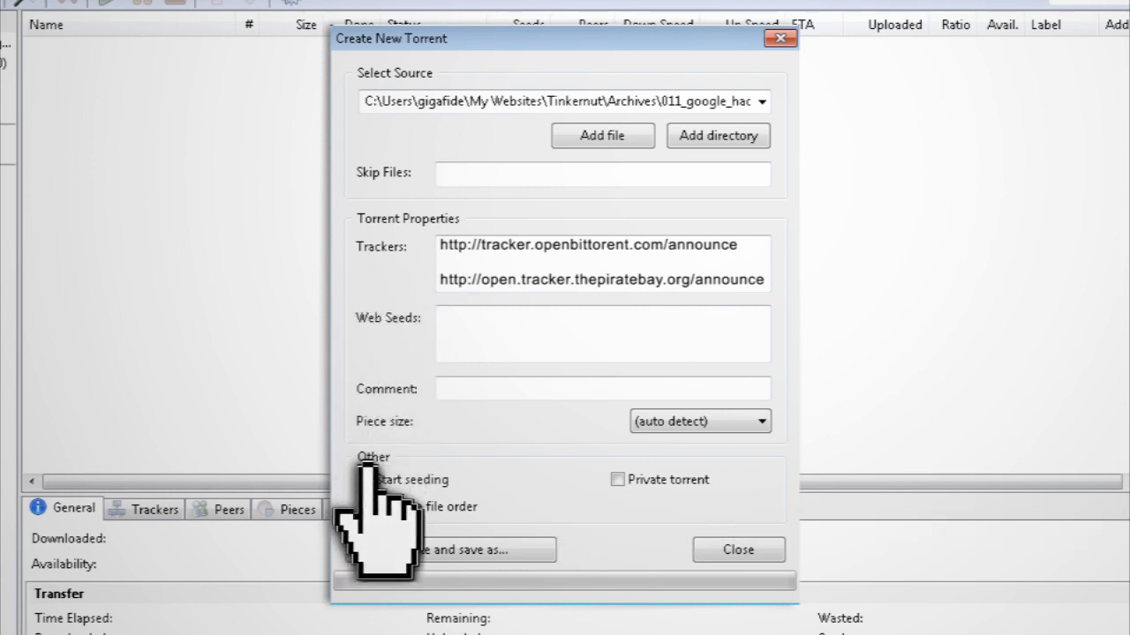
Create and save the 011_google_hacks .torrent file with Start seeding enabled
click(365, 479)
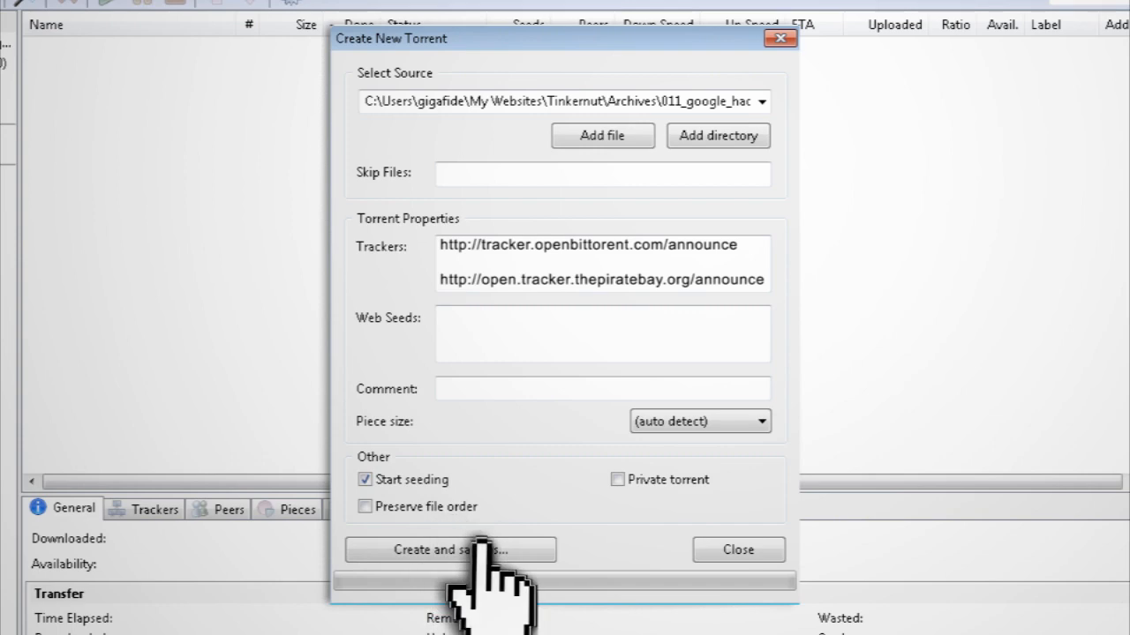
click(448, 549)
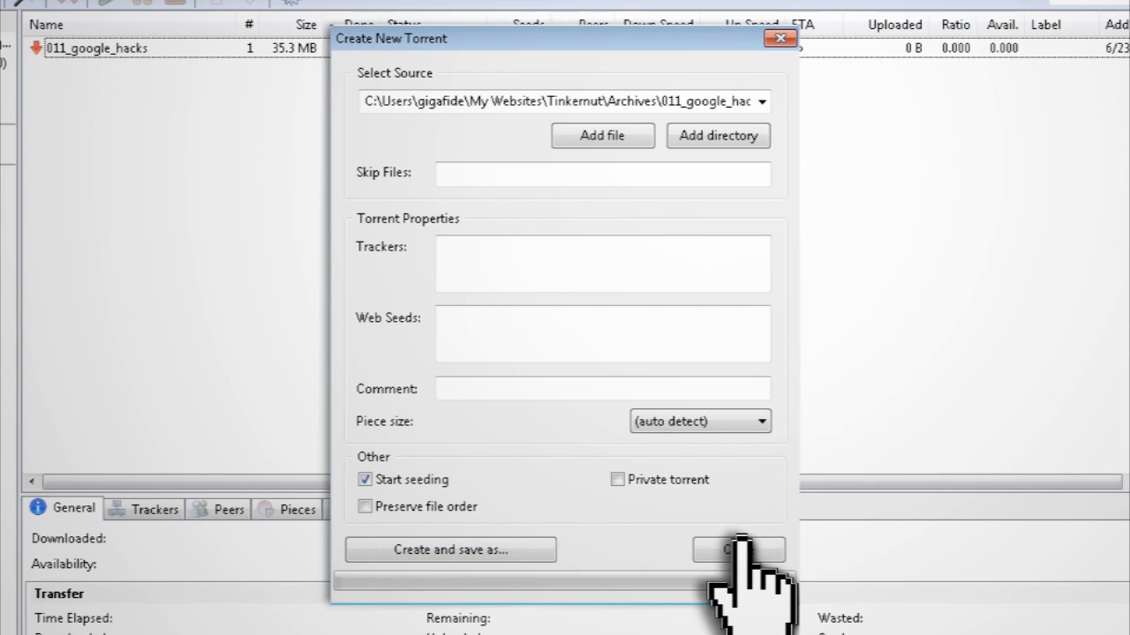
click(738, 549)
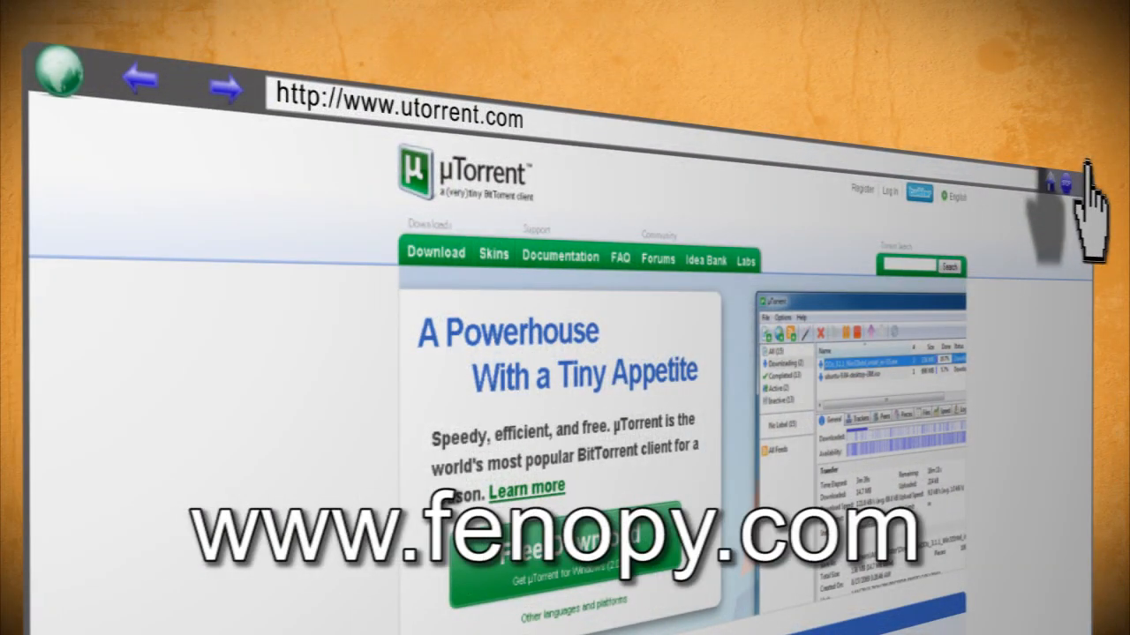
text(www.fenopy)
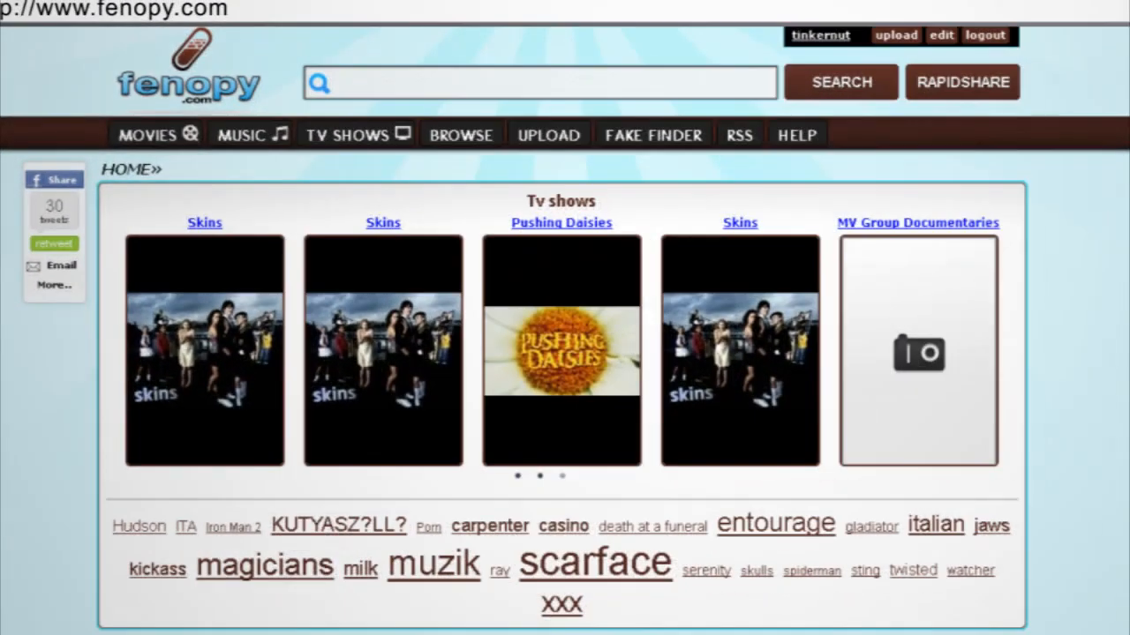
click(548, 135)
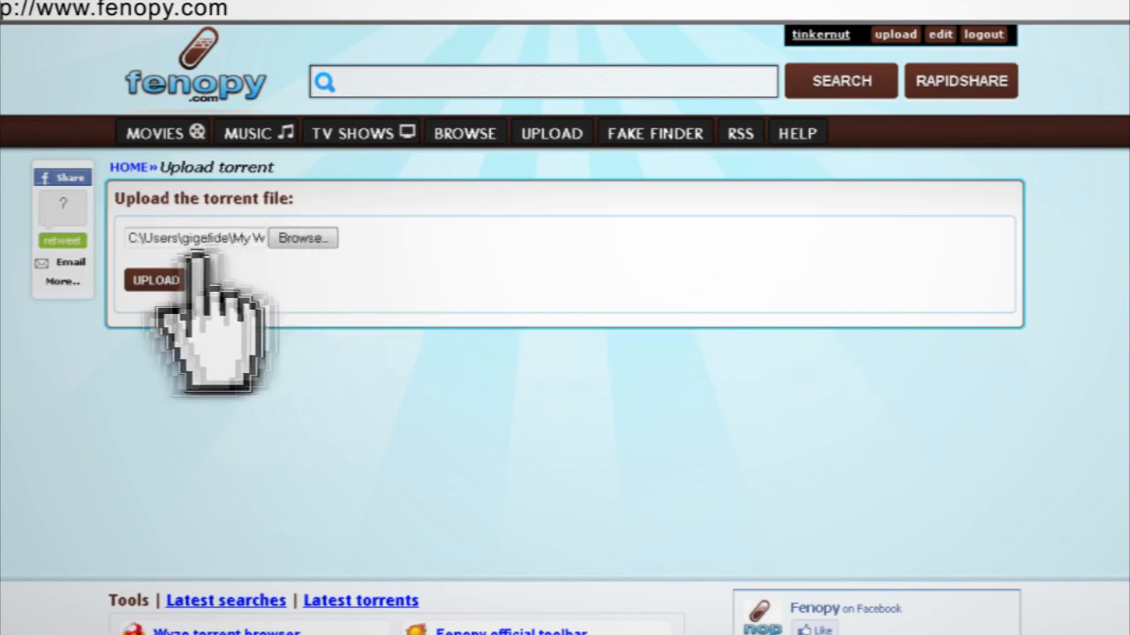
Upload the 011_google_hacks torrent file to create its public Fenopy page
click(155, 280)
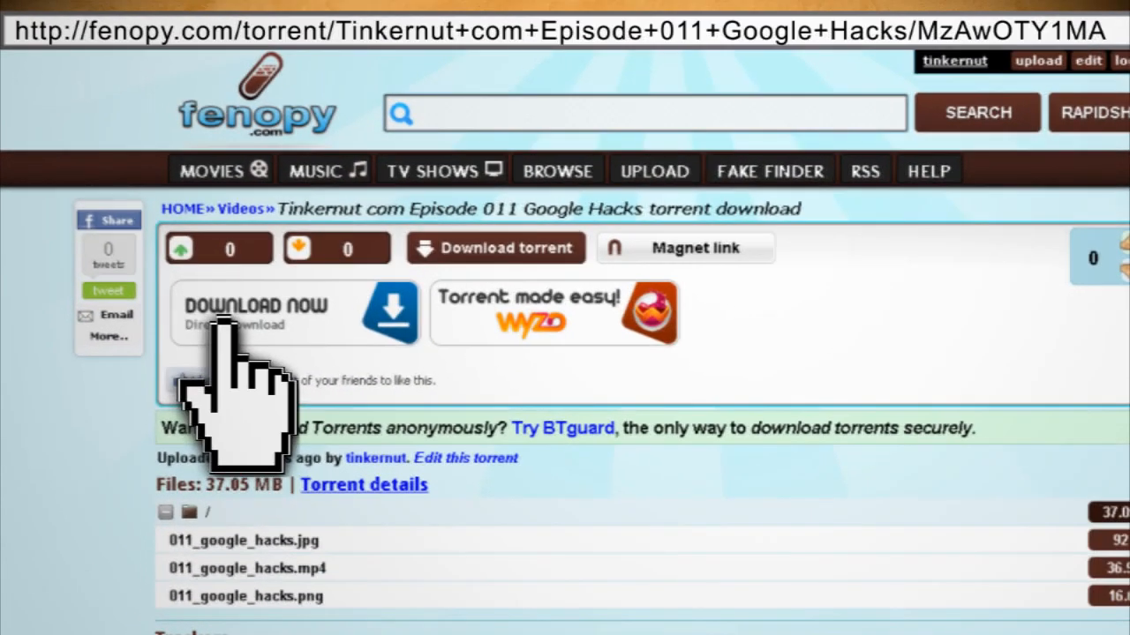
mouse_move(883, 133)
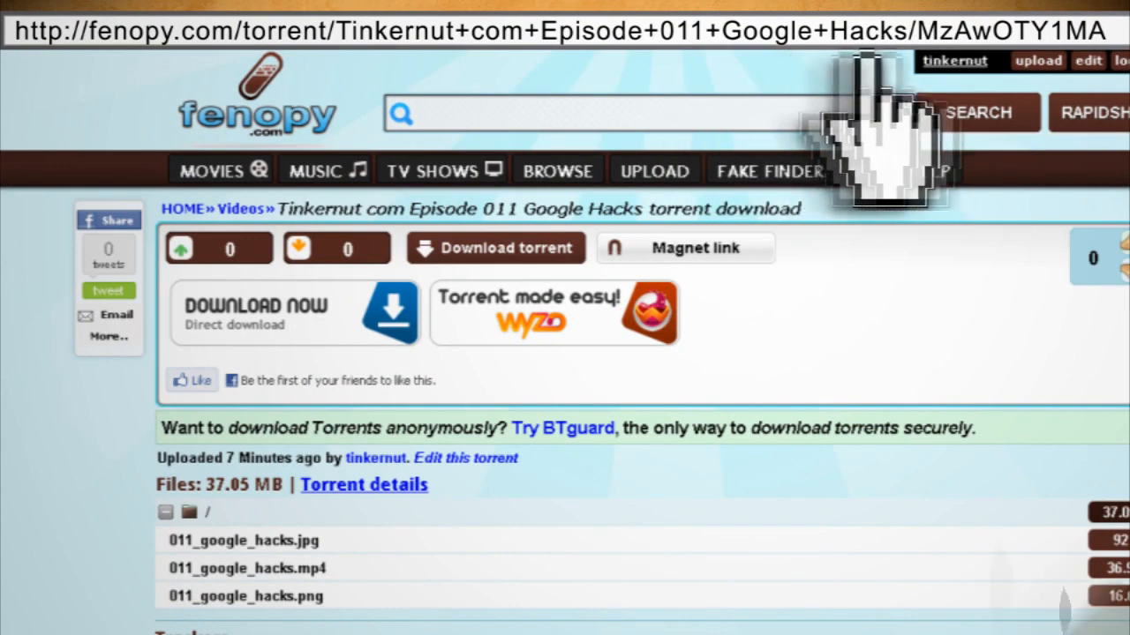